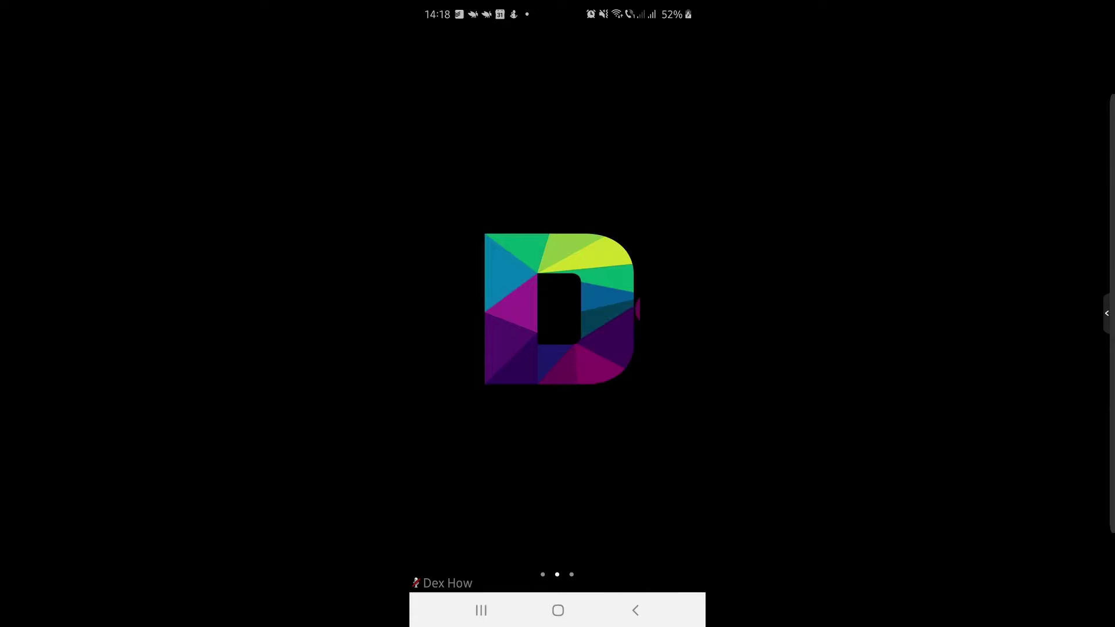
- Reveal the meeting toolbar and open the participant list showing this phone and the host
click(569, 288)
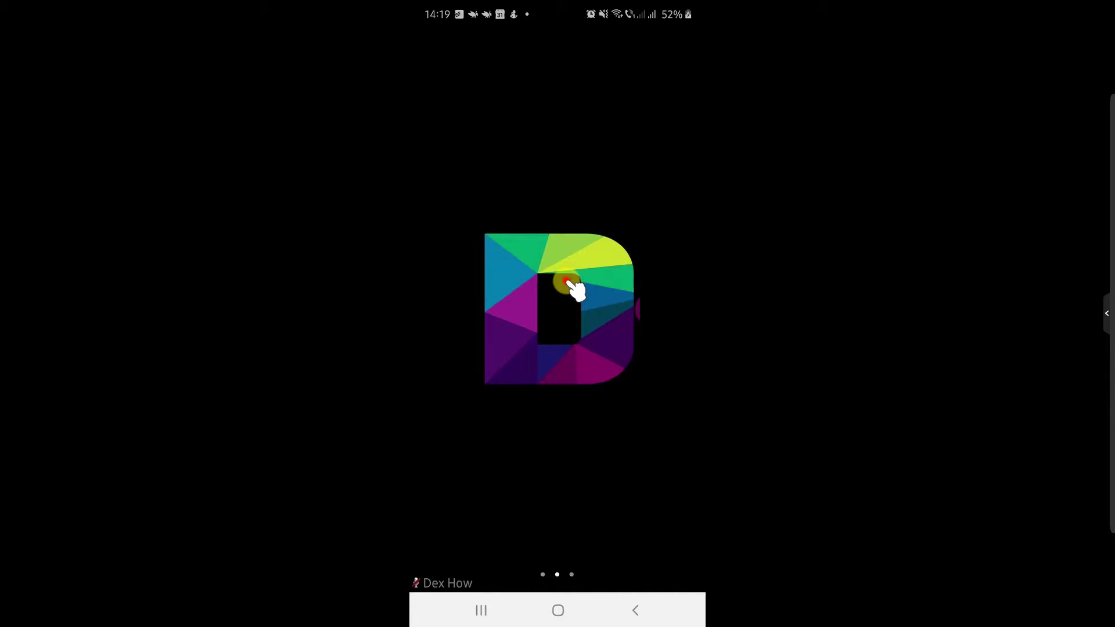
click(565, 284)
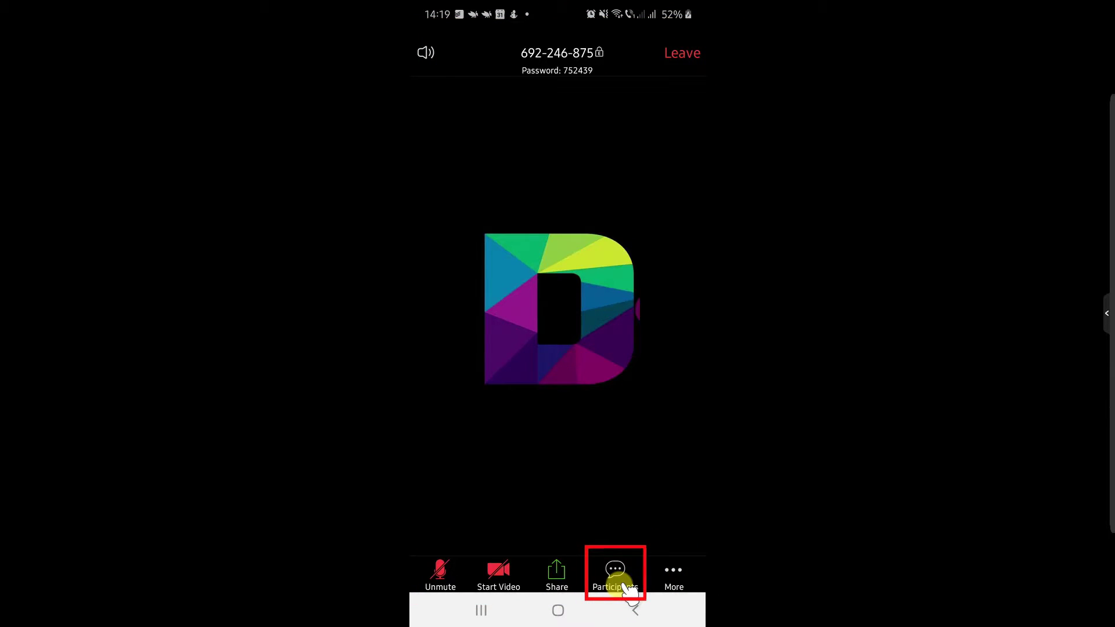
click(614, 574)
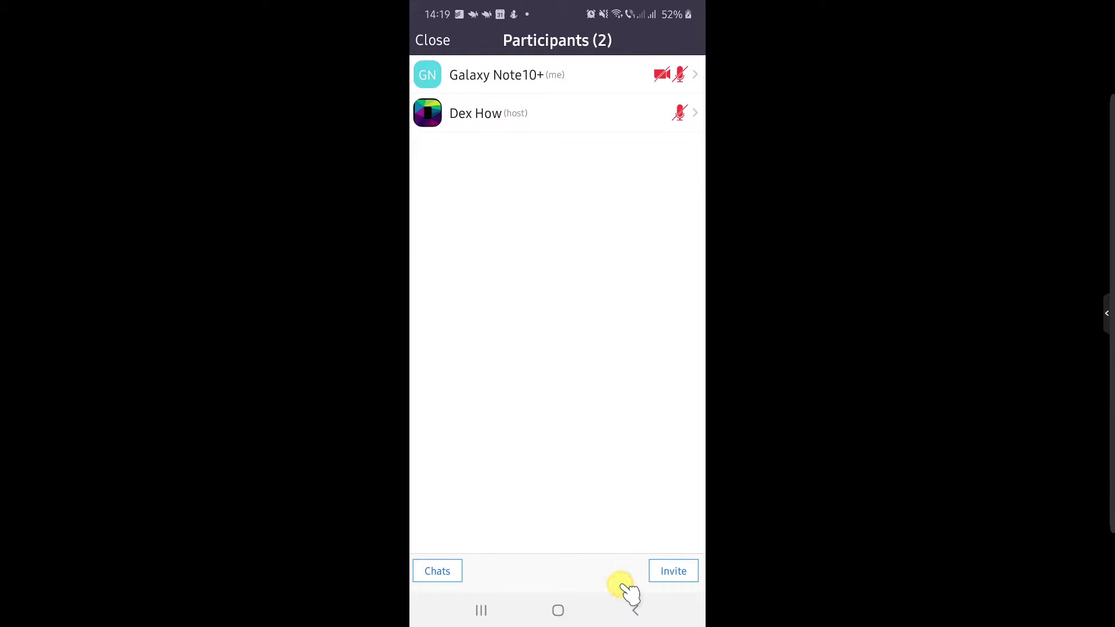
- Open Chats from the participants list, with messages addressed to the host
click(554, 114)
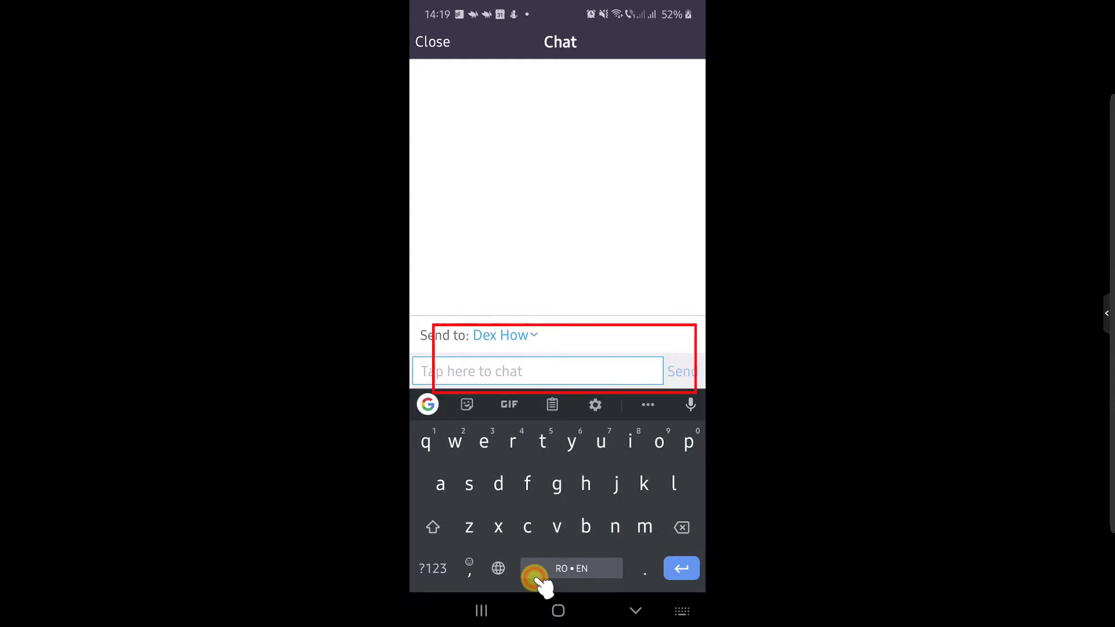
- Type 'hello' in the chat box and send it privately to the host
text(hello)
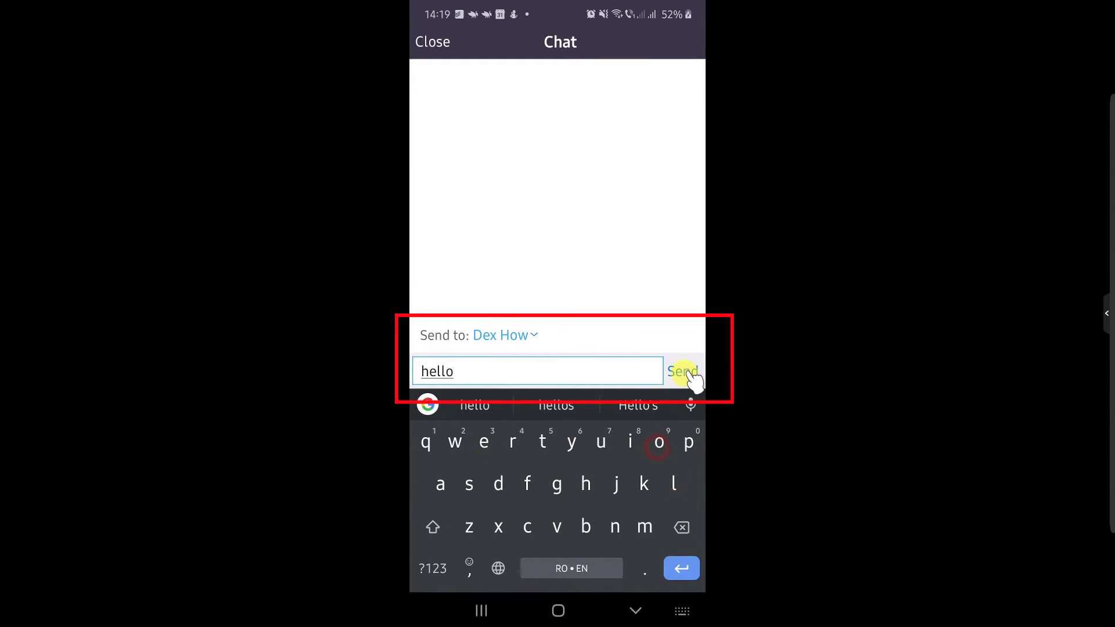
click(683, 370)
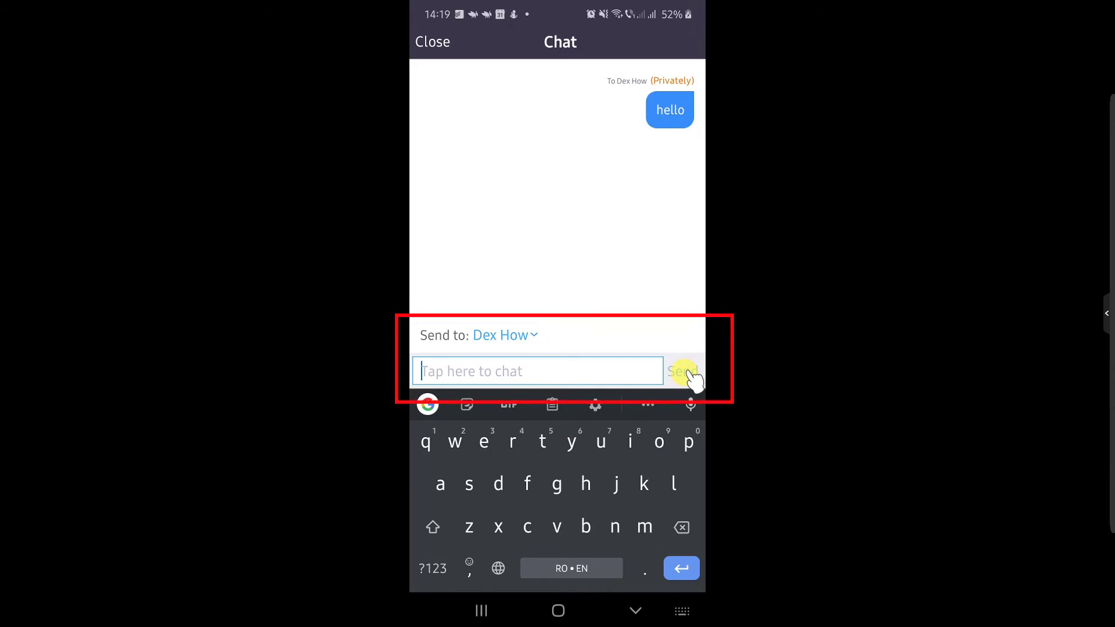